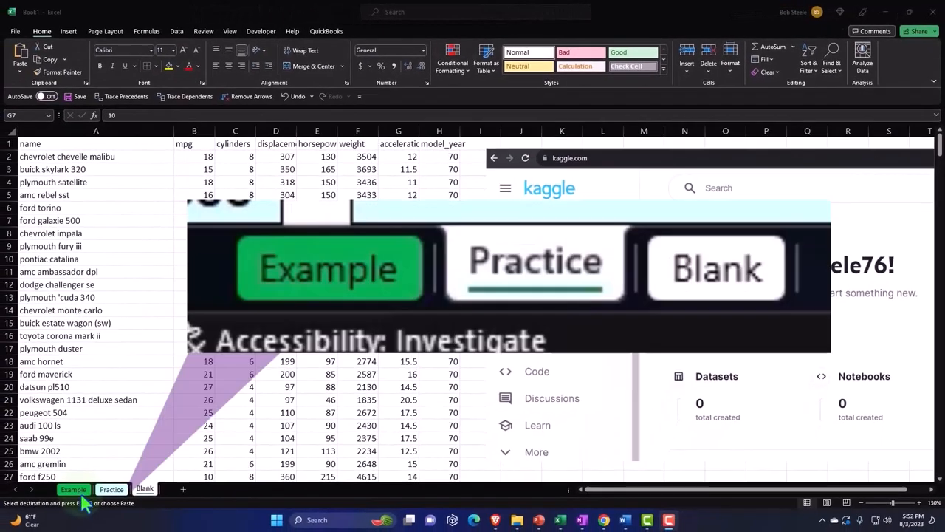
{"action": "mouse_move", "coordinate": [100, 505]}
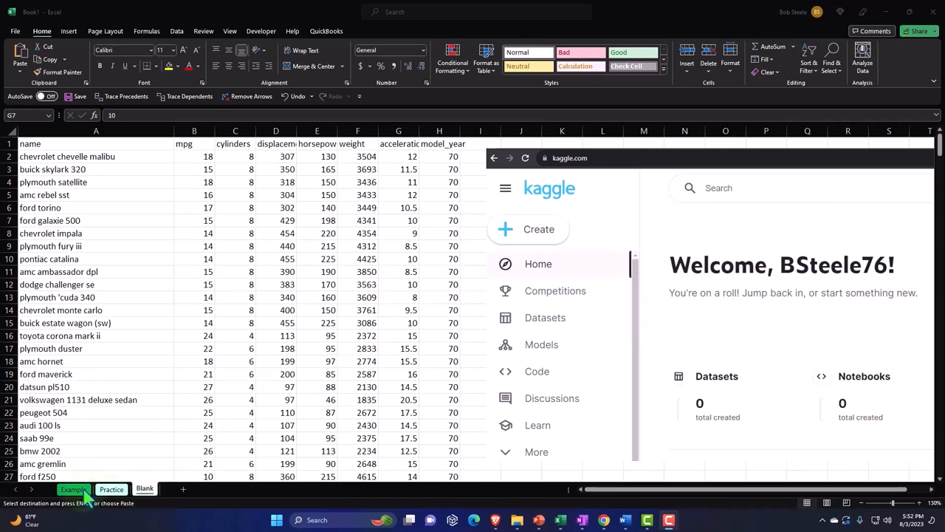
Review the Example sheet's finished tables and the second horsepower vs mpg scatter chart
{"action": "left_click", "coordinate": [74, 491]}
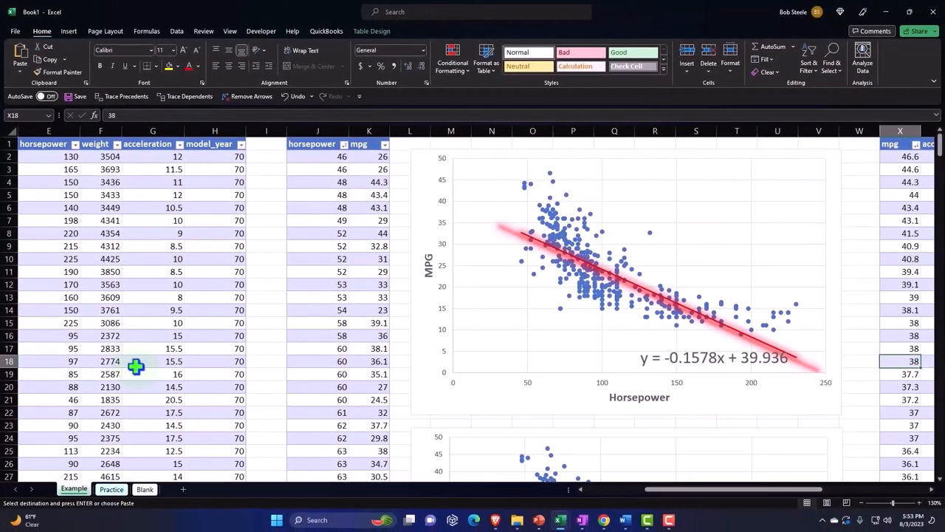
{"action": "mouse_move", "coordinate": [671, 411]}
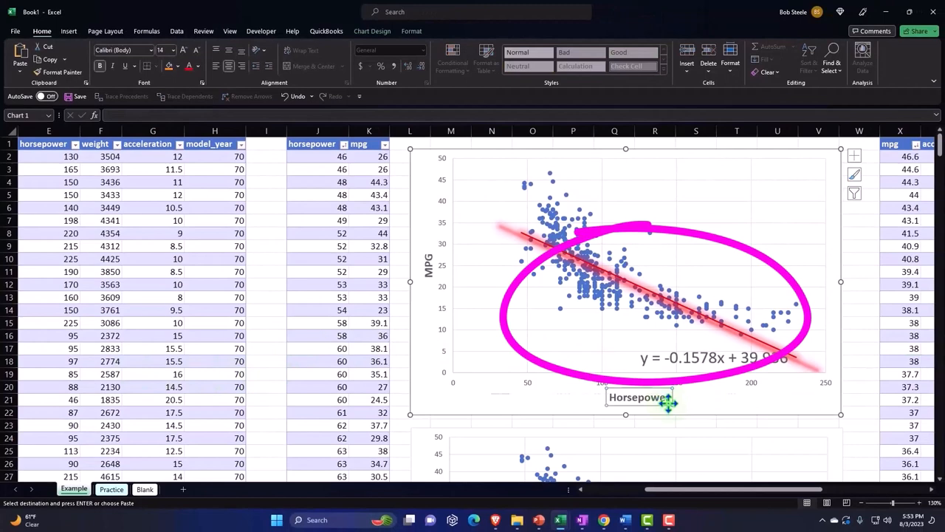
{"action": "mouse_move", "coordinate": [605, 360]}
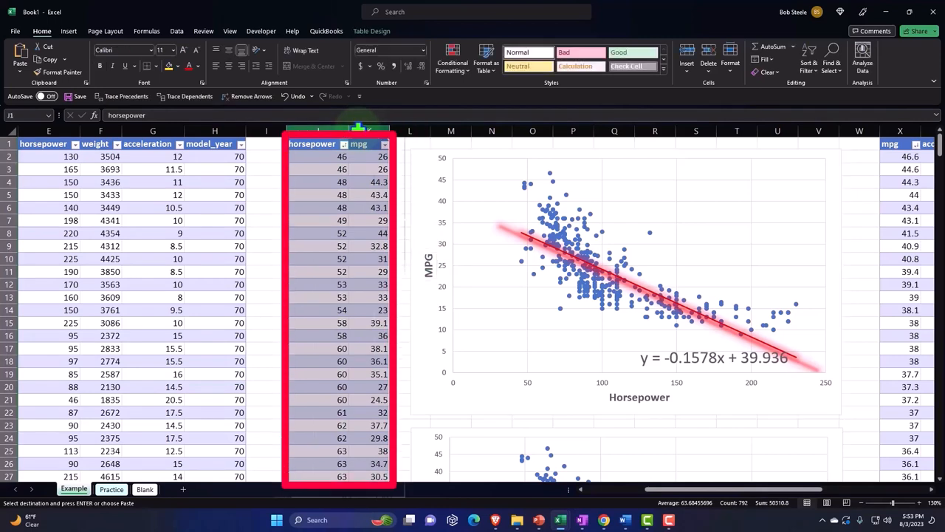
{"action": "scroll", "scroll_direction": "down", "scroll_amount": 3}
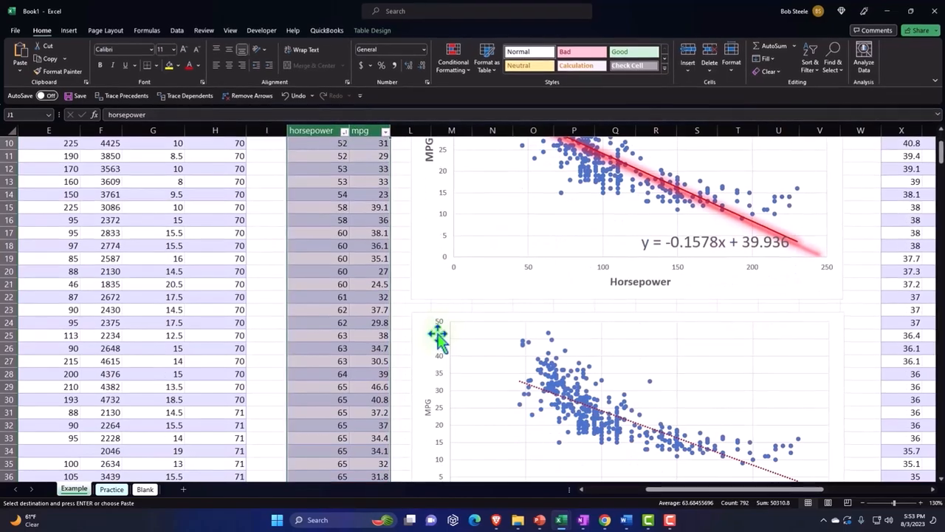
{"action": "left_click", "coordinate": [437, 333]}
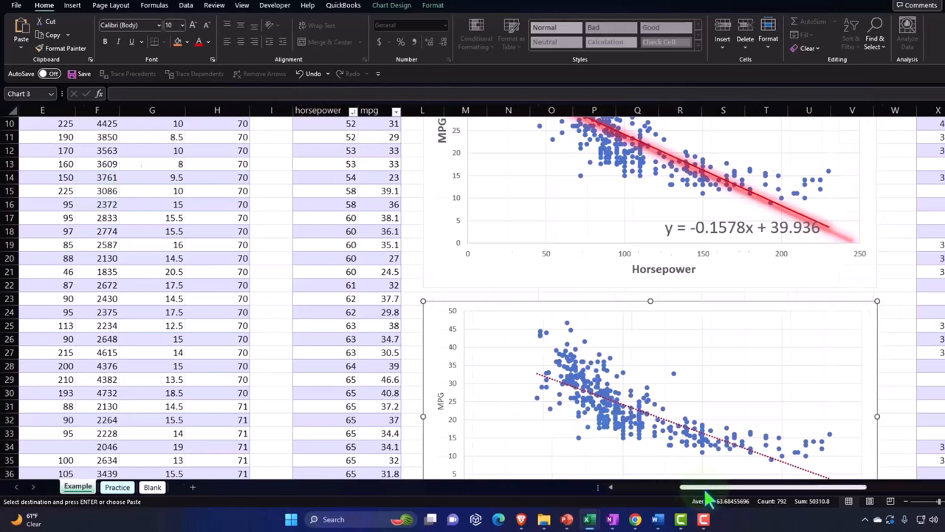
{"action": "scroll", "scroll_direction": "right", "scroll_amount": 3}
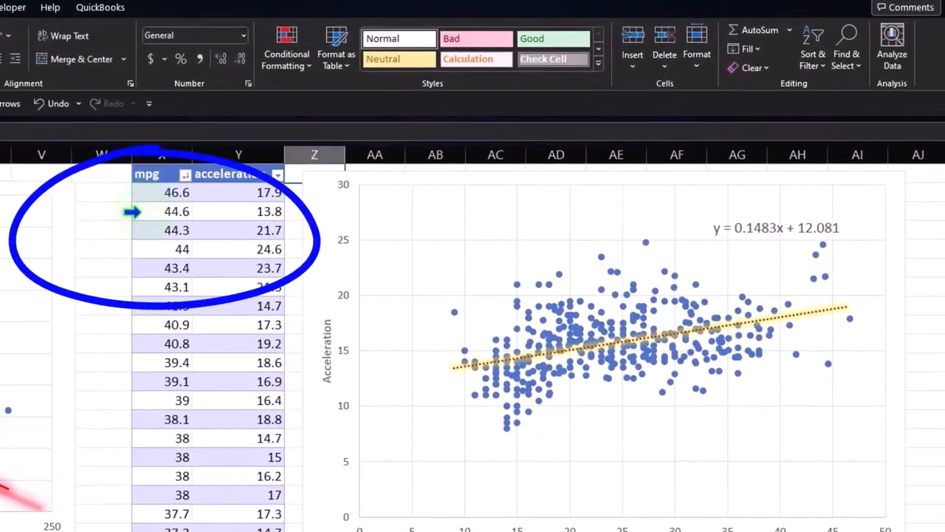
{"action": "scroll", "scroll_direction": "down", "scroll_amount": 3}
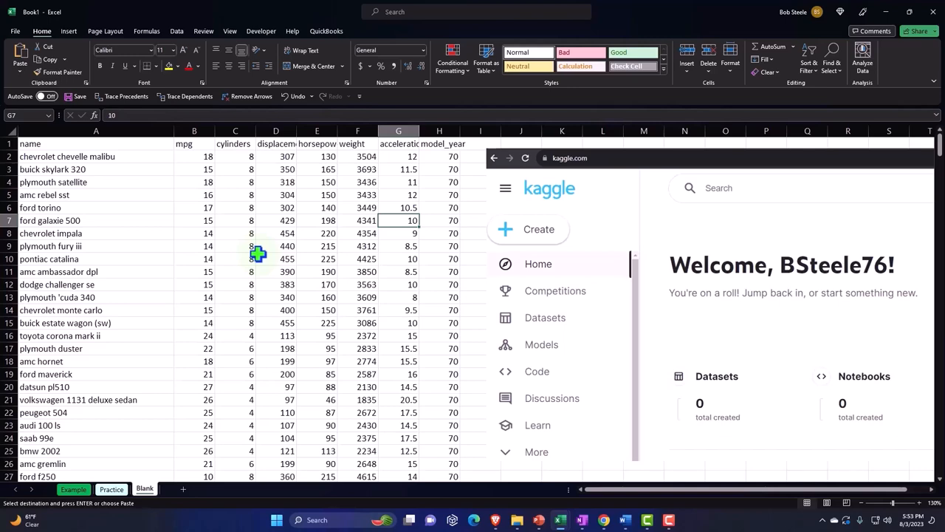
{"action": "mouse_move", "coordinate": [537, 214]}
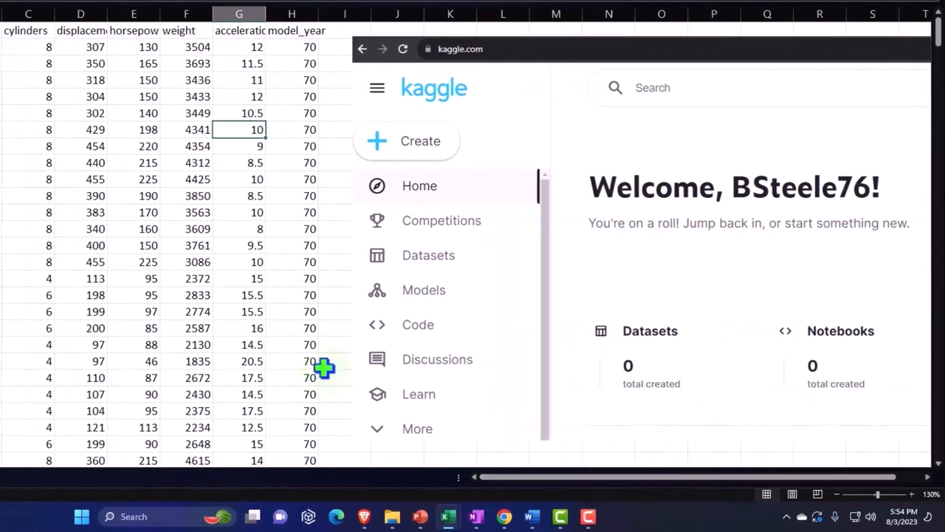
Scroll down through the Auto MPG data rows on the Blank sheet to see their extent
{"action": "scroll", "scroll_direction": "down", "scroll_amount": 3}
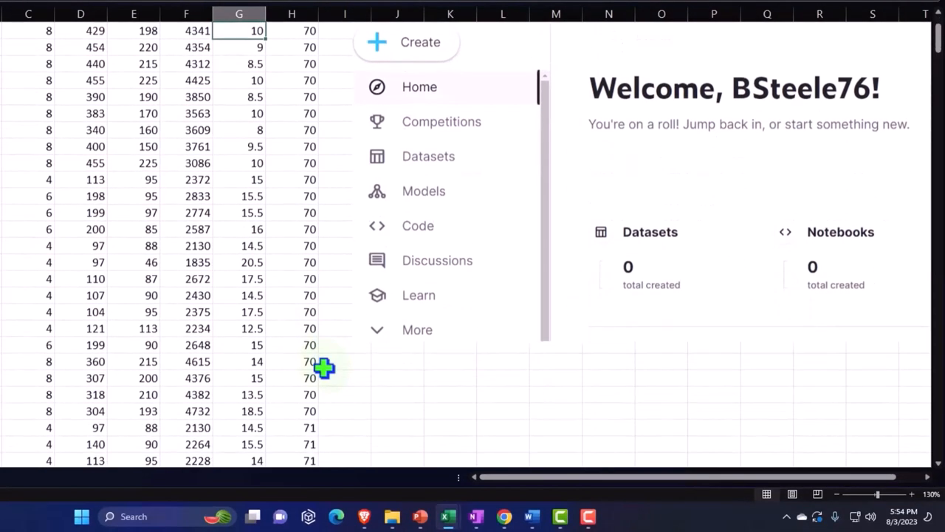
{"action": "scroll", "scroll_direction": "down", "scroll_amount": 3}
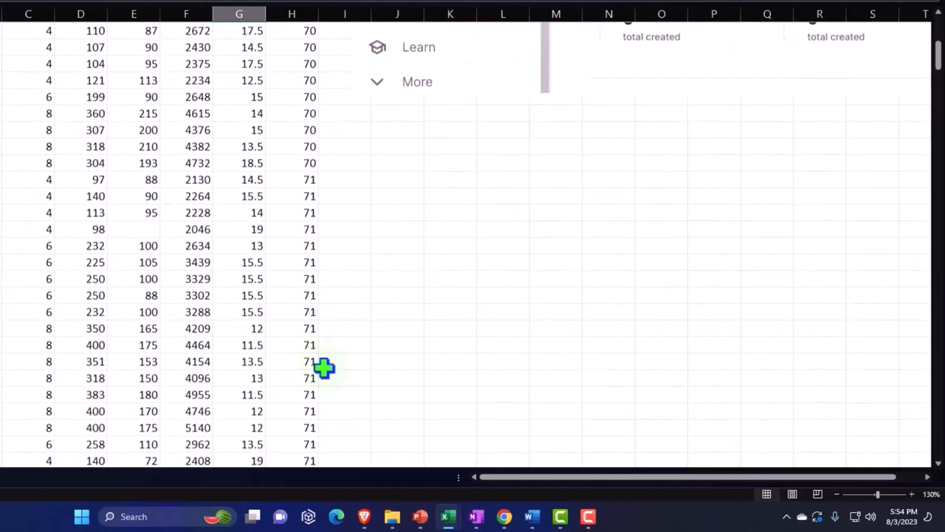
{"action": "scroll", "scroll_direction": "down", "scroll_amount": 3}
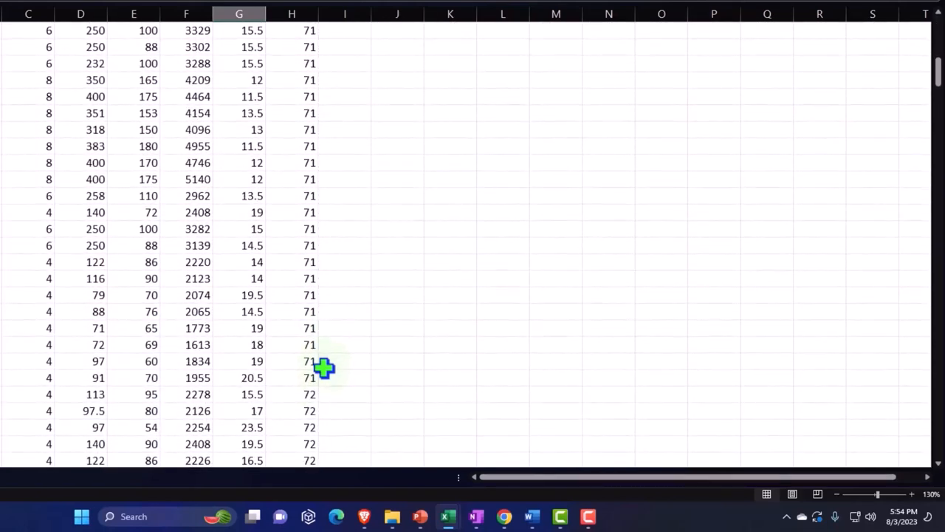
{"action": "scroll", "scroll_direction": "down", "scroll_amount": 3}
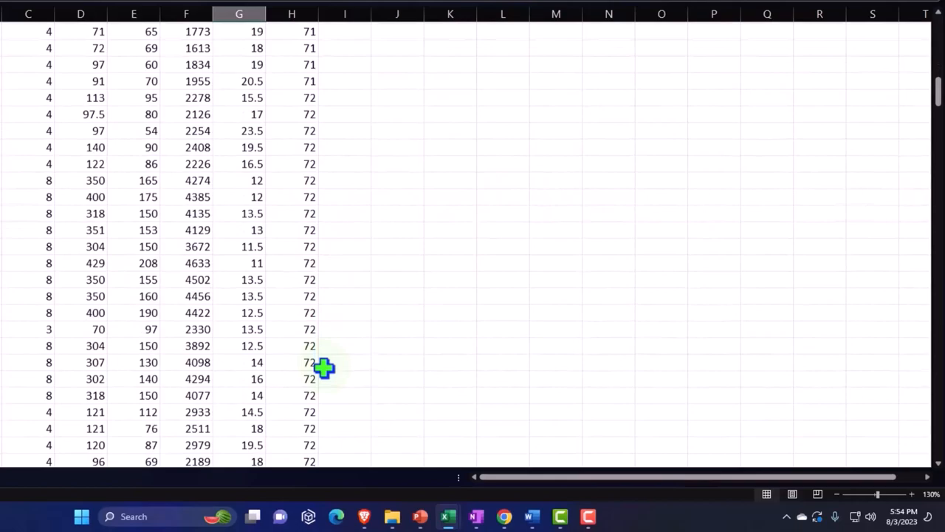
{"action": "scroll", "scroll_direction": "down", "scroll_amount": 3}
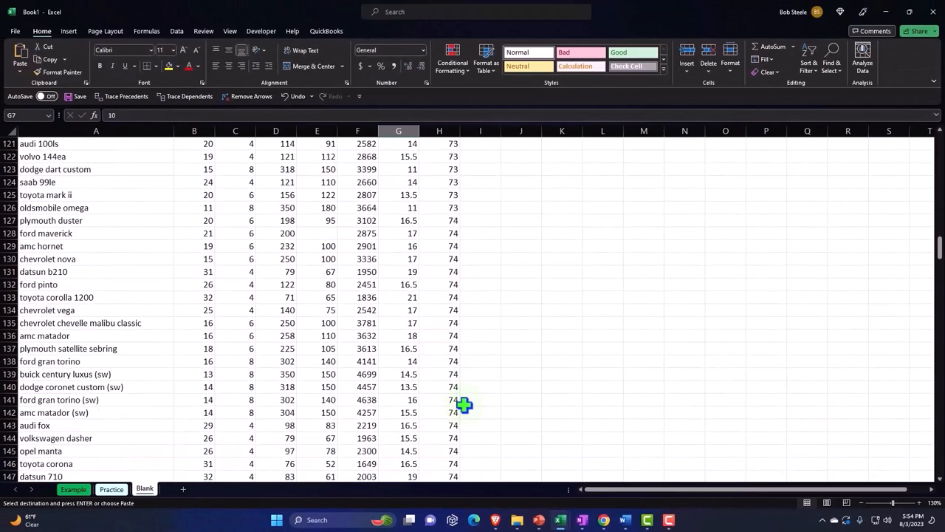
{"action": "scroll", "scroll_direction": "down", "scroll_amount": 3}
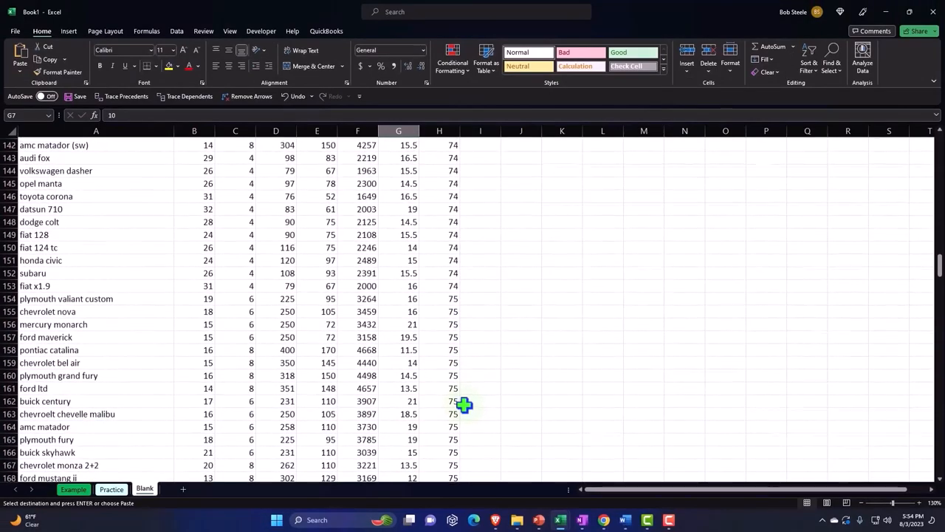
{"action": "scroll", "scroll_direction": "down", "scroll_amount": 3}
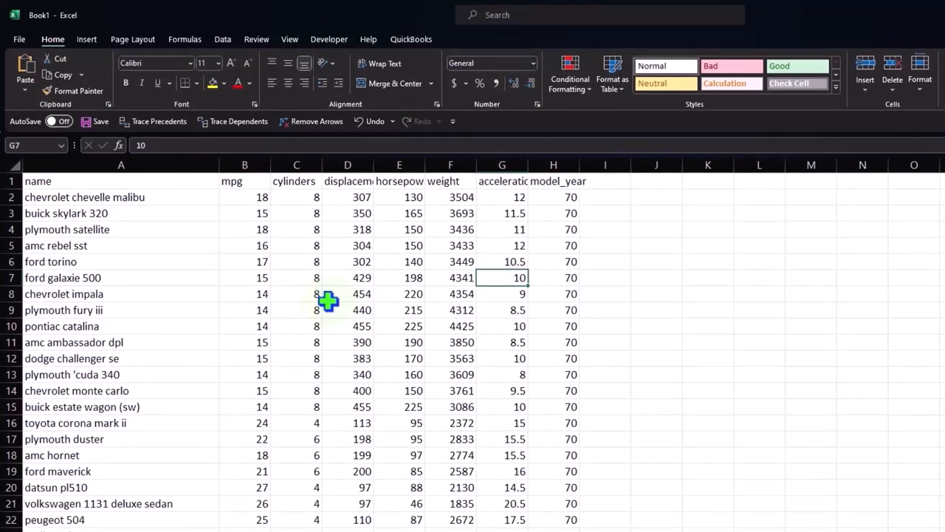
Make the chevrolet impala name cell active inside the data range
{"action": "left_click", "coordinate": [111, 294]}
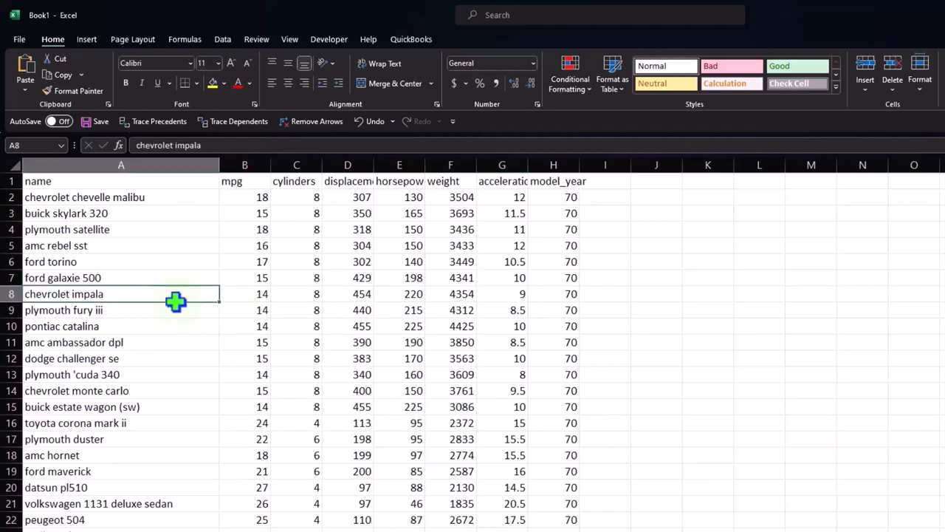
{"action": "mouse_move", "coordinate": [199, 320]}
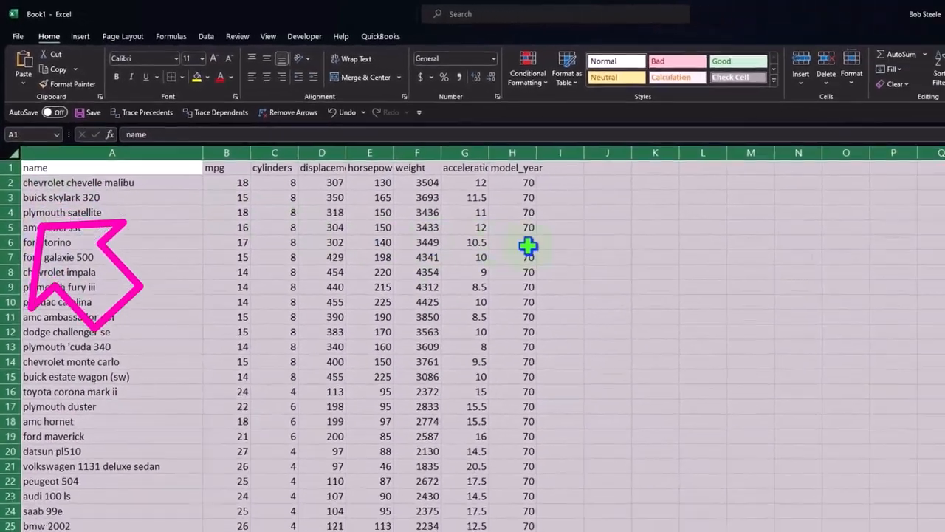
Format the selection as Currency with no symbol and 0 decimal places via Format Cells
{"action": "right_click", "coordinate": [529, 245]}
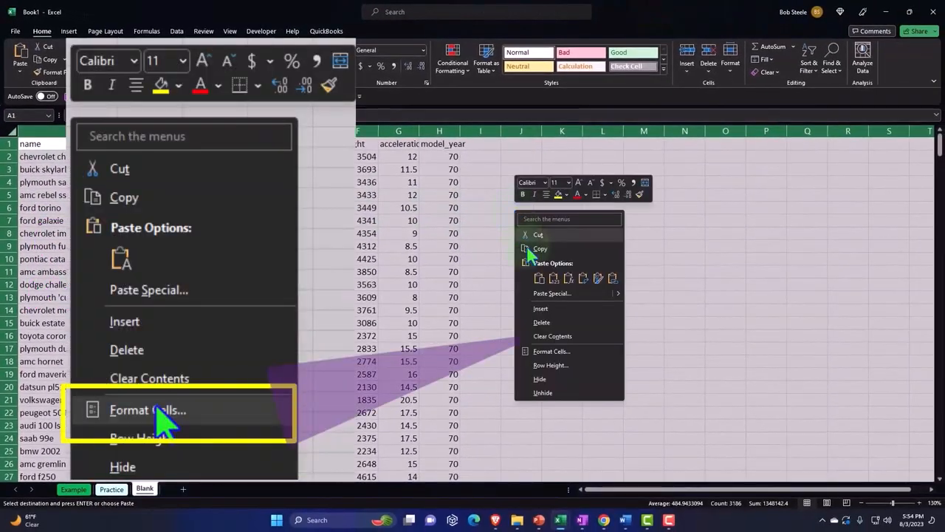
{"action": "left_click", "coordinate": [148, 410]}
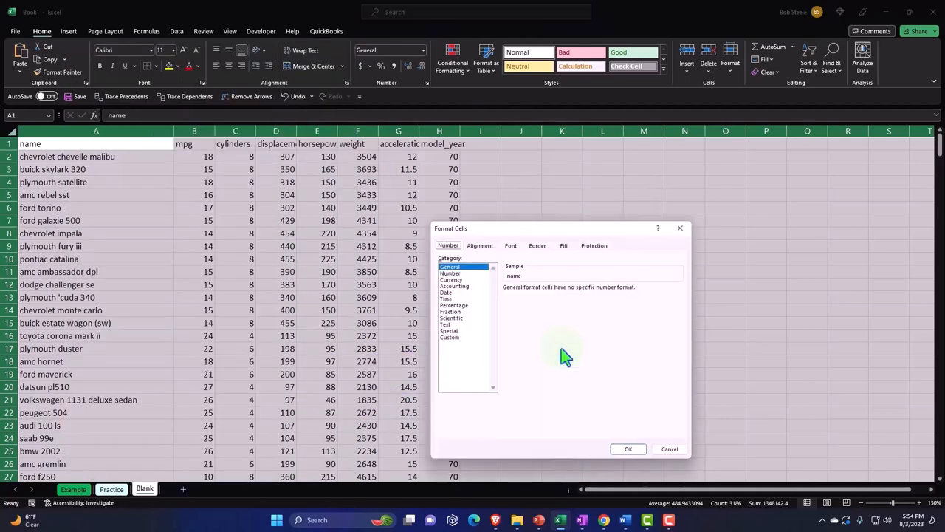
{"action": "left_click", "coordinate": [450, 279]}
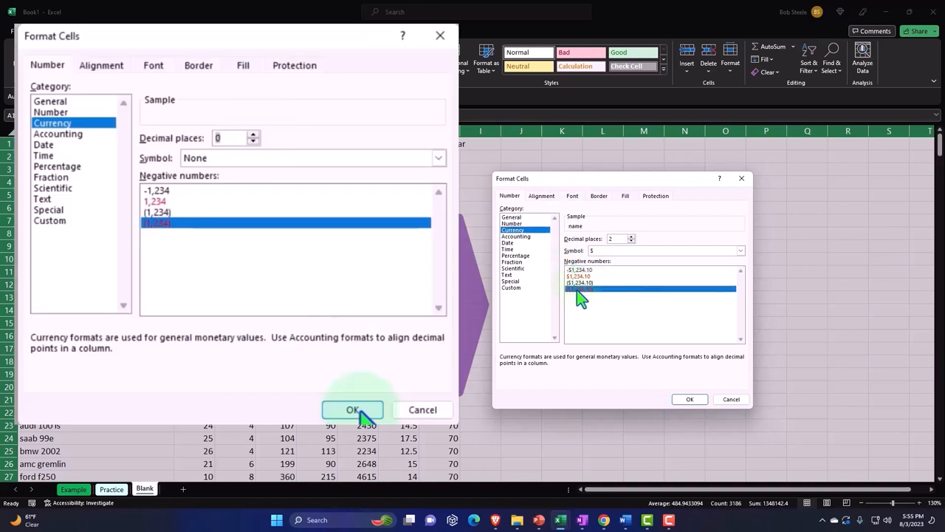
{"action": "left_click", "coordinate": [738, 251]}
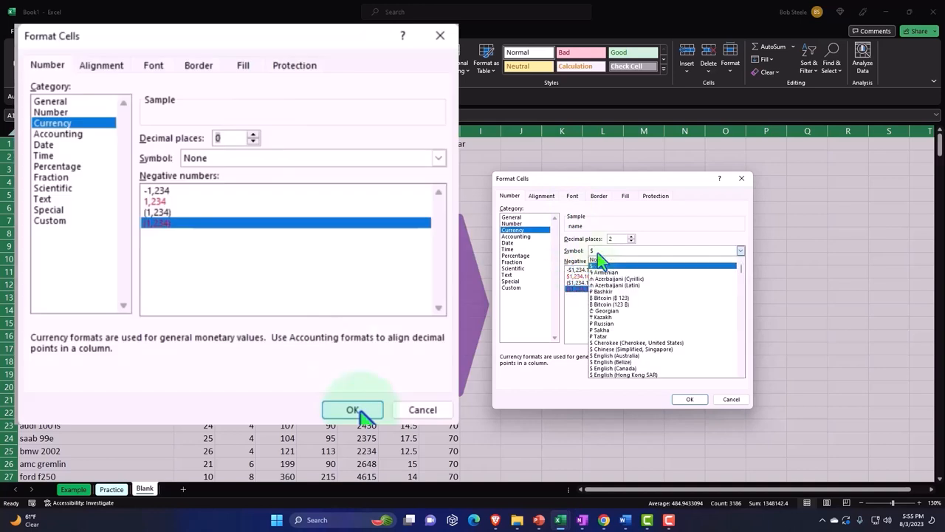
{"action": "left_click", "coordinate": [593, 260]}
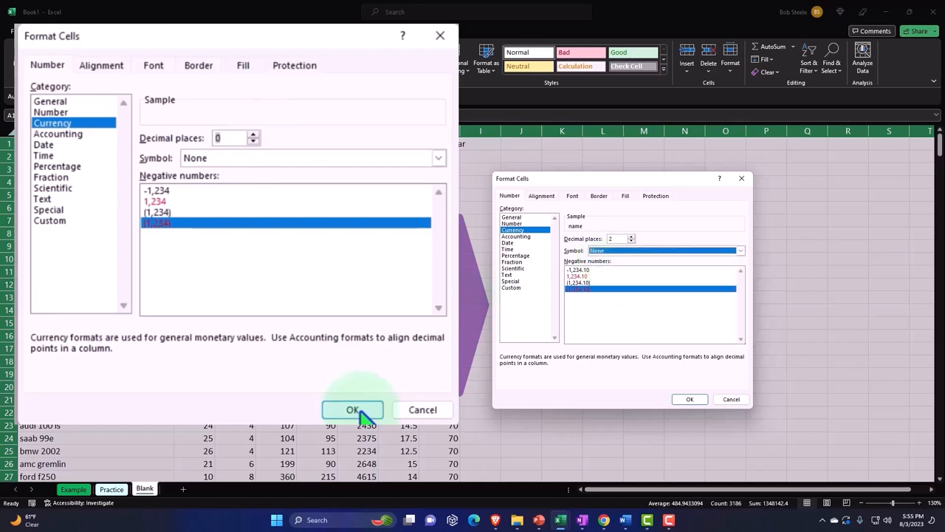
{"action": "left_click", "coordinate": [352, 409]}
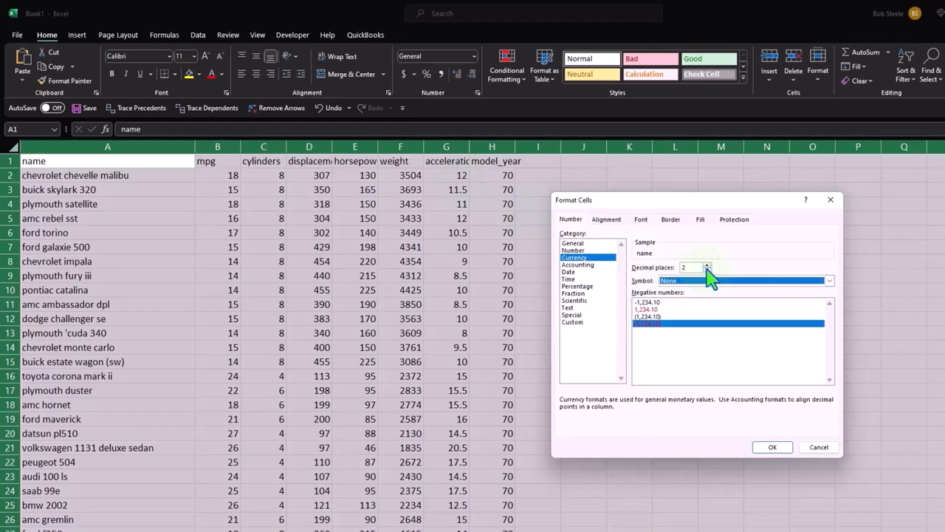
{"action": "left_click", "coordinate": [706, 271]}
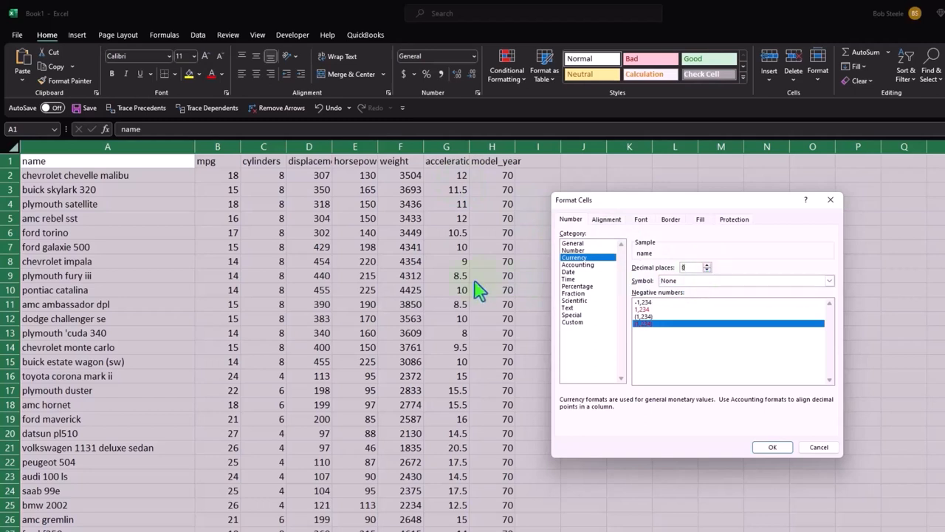
{"action": "mouse_move", "coordinate": [457, 291]}
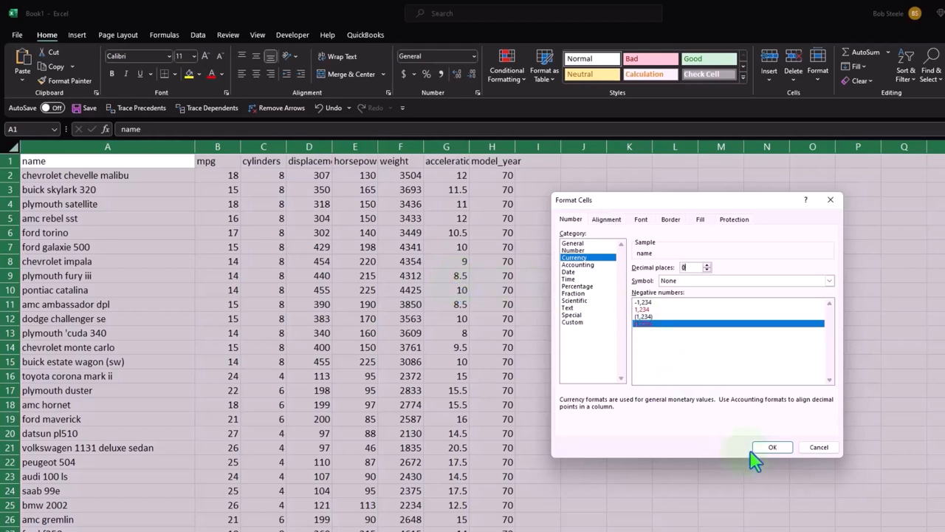
{"action": "left_click", "coordinate": [774, 445]}
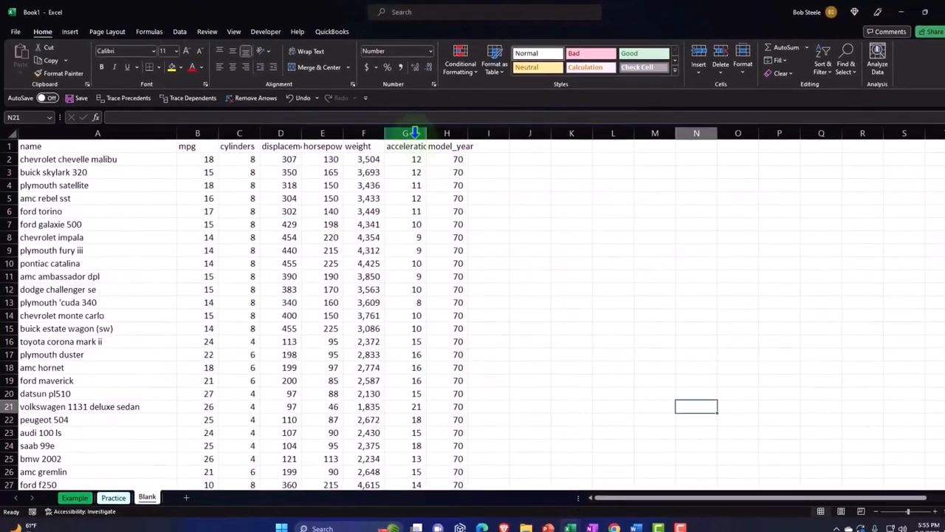
Show acceleration with two decimals and center the wrapped column headings
{"action": "left_click", "coordinate": [408, 133]}
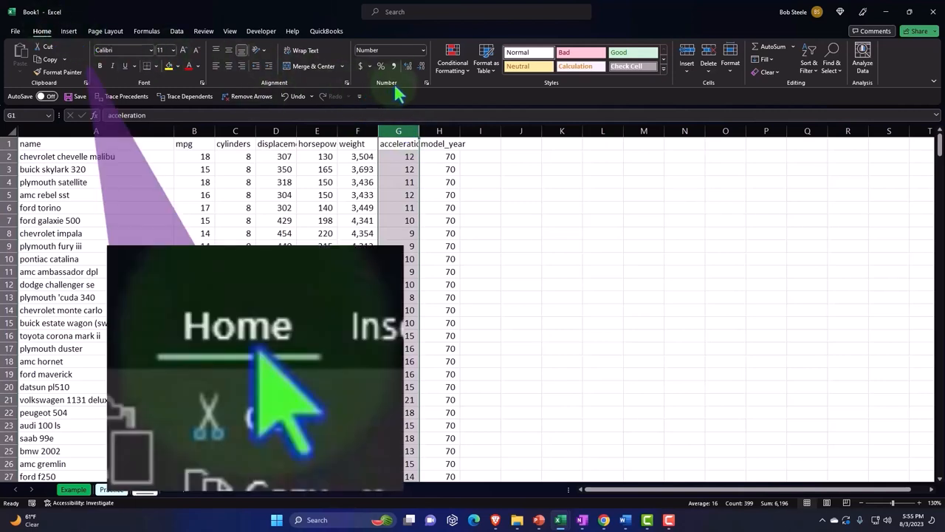
{"action": "left_click", "coordinate": [404, 65]}
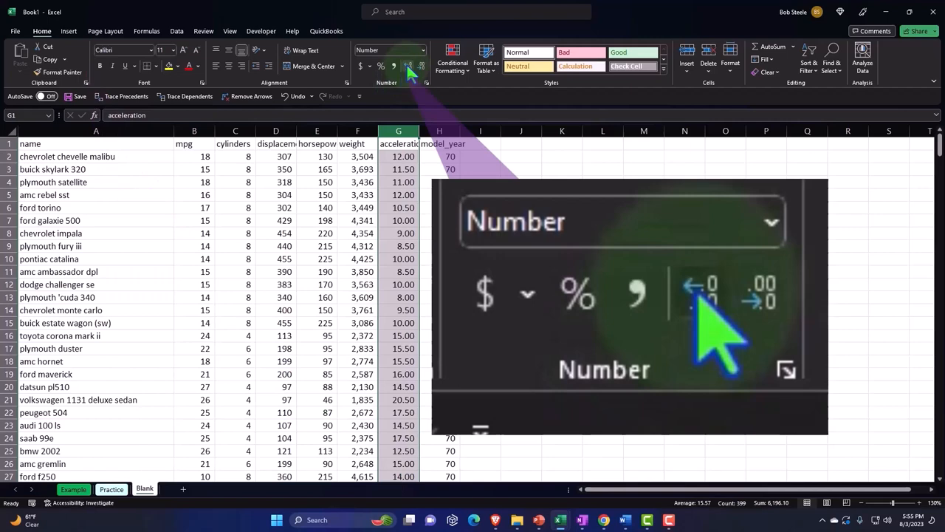
{"action": "mouse_move", "coordinate": [408, 67]}
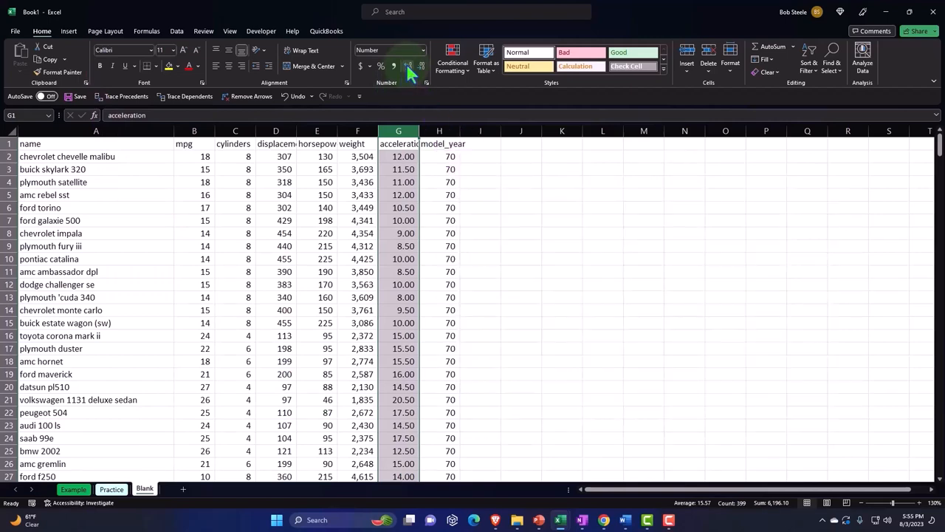
{"action": "left_click", "coordinate": [278, 220]}
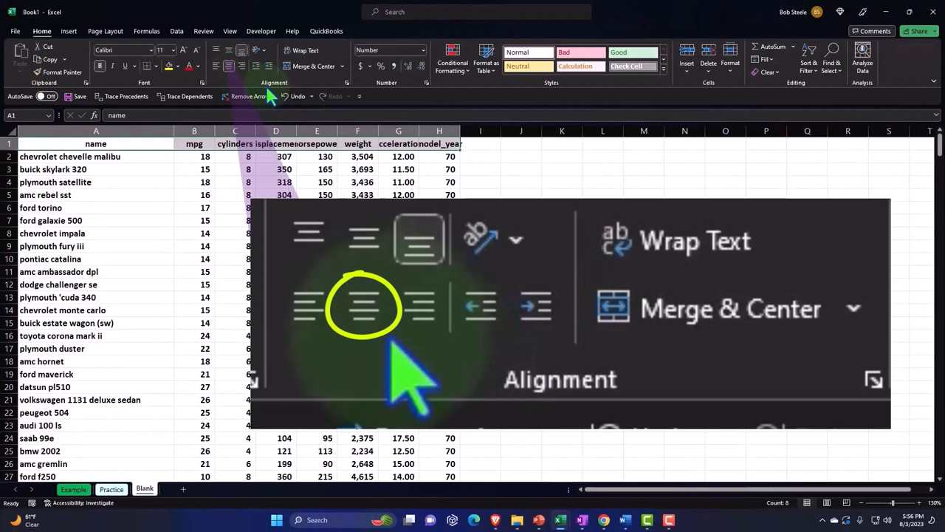
{"action": "left_click", "coordinate": [302, 51]}
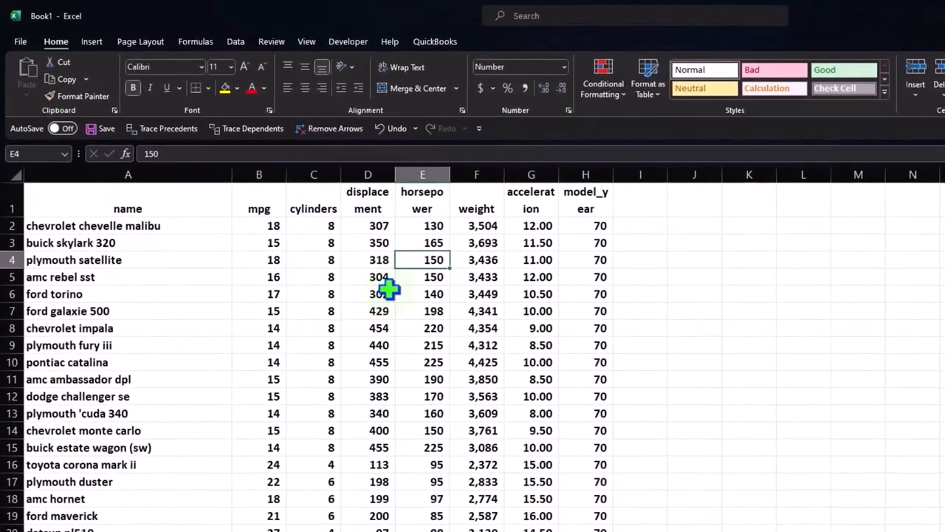
{"action": "left_click", "coordinate": [370, 345]}
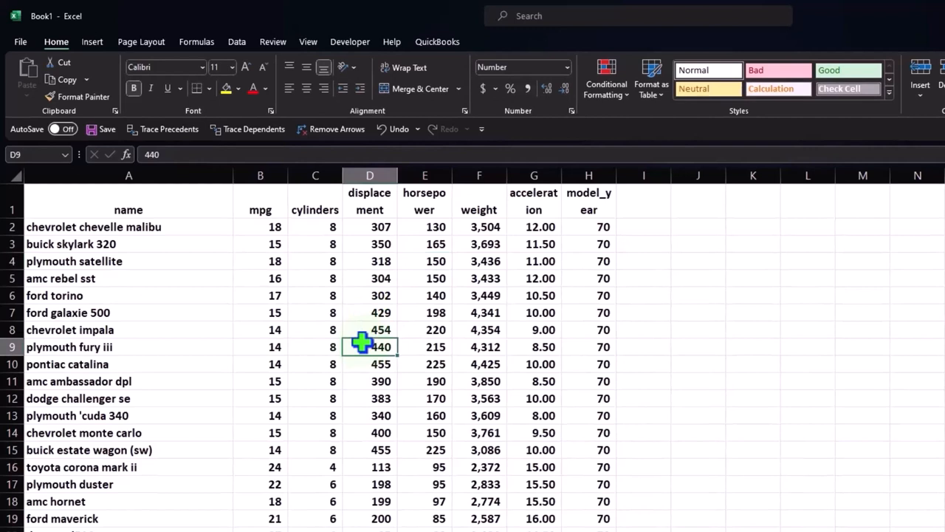
{"action": "mouse_move", "coordinate": [100, 53]}
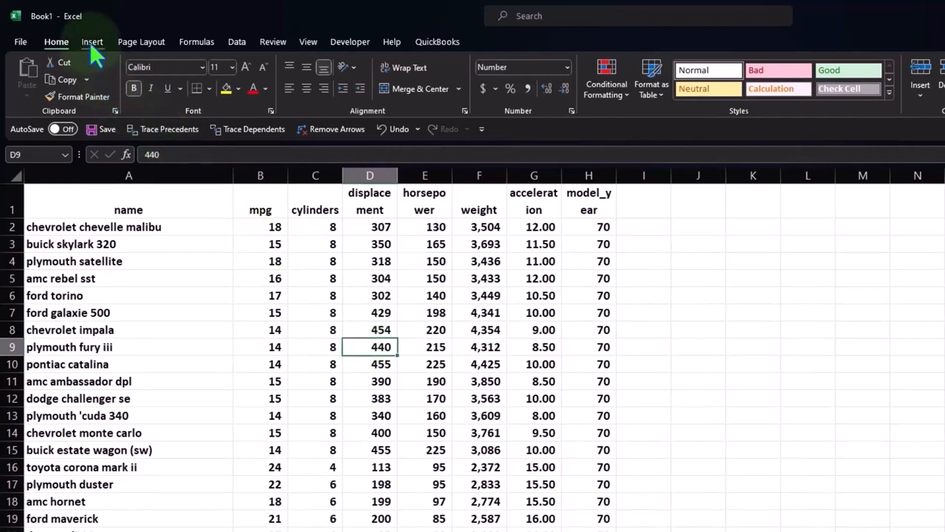
Create a table over A1:H398 with 'My table has headers' checked
{"action": "left_click", "coordinate": [92, 41]}
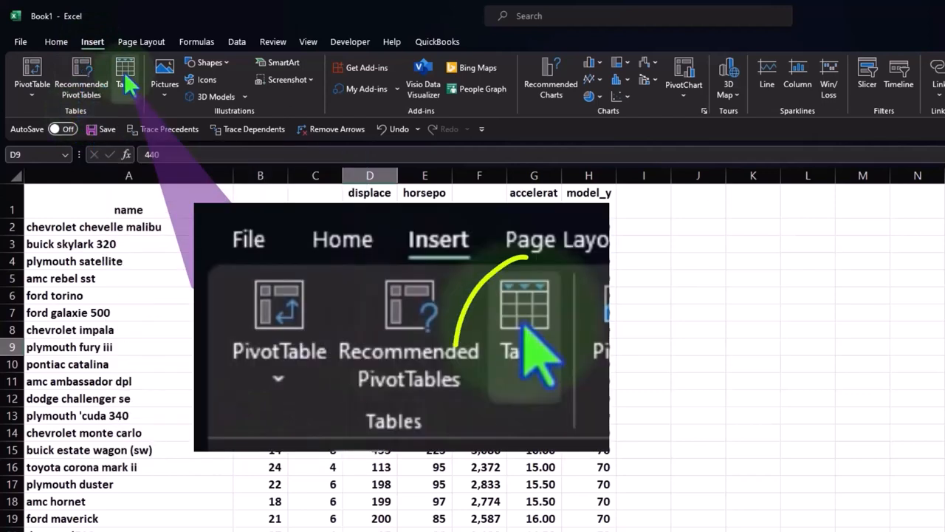
{"action": "left_click", "coordinate": [124, 74]}
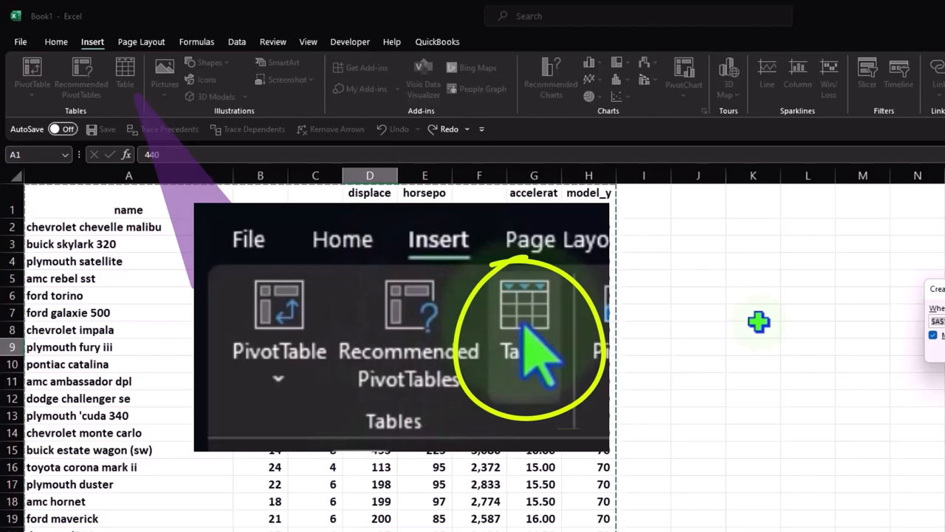
{"action": "left_click", "coordinate": [511, 306]}
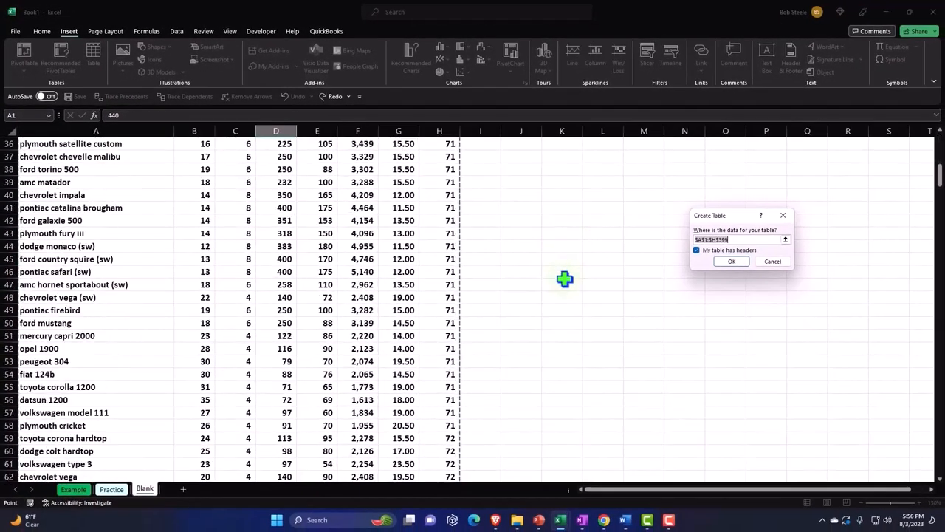
{"action": "scroll", "scroll_direction": "down", "scroll_amount": 3}
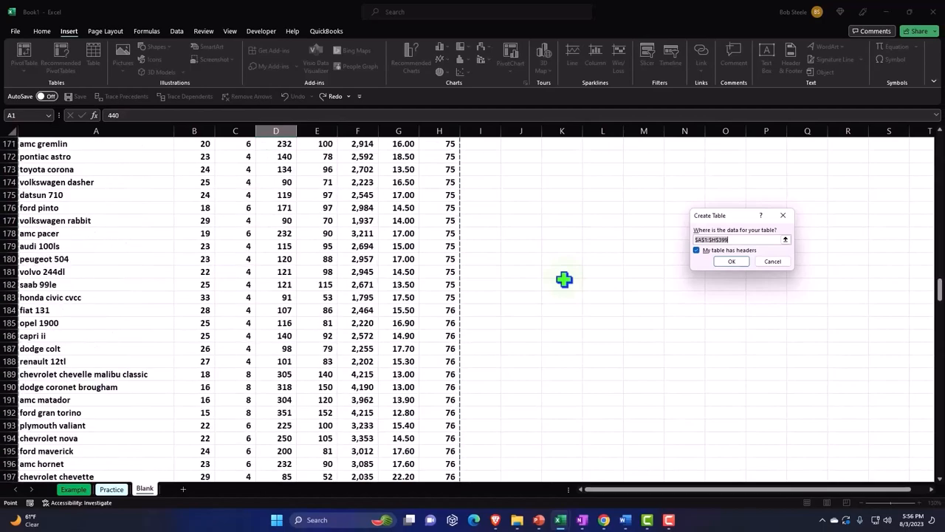
{"action": "scroll", "scroll_direction": "down", "scroll_amount": 3}
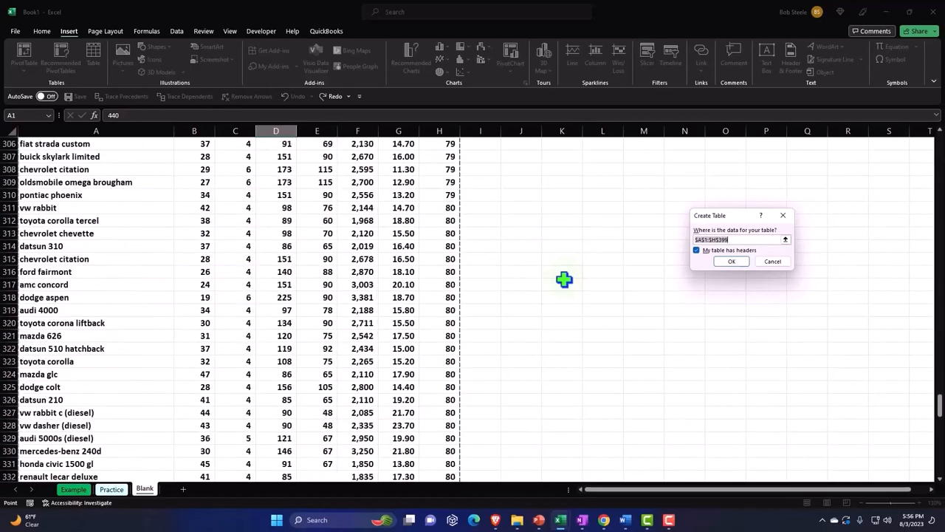
{"action": "scroll", "scroll_direction": "down", "scroll_amount": 3}
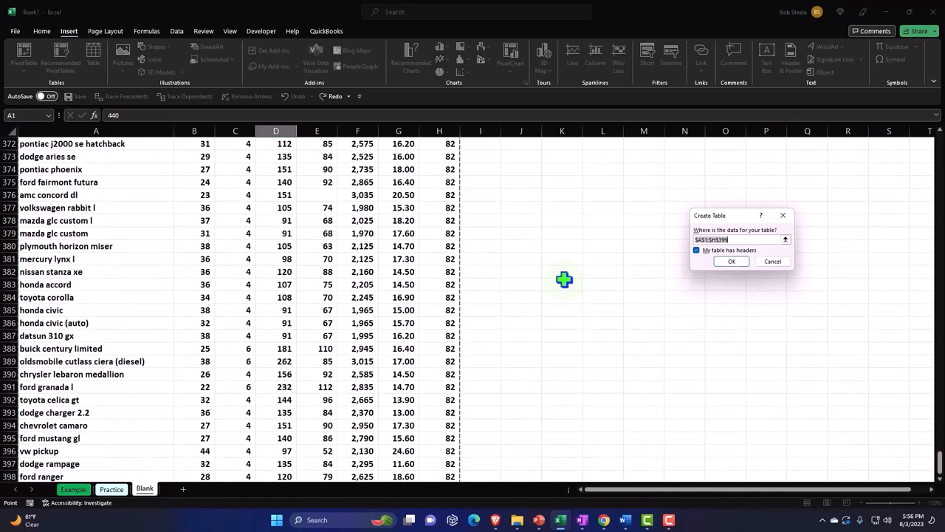
{"action": "mouse_move", "coordinate": [304, 184]}
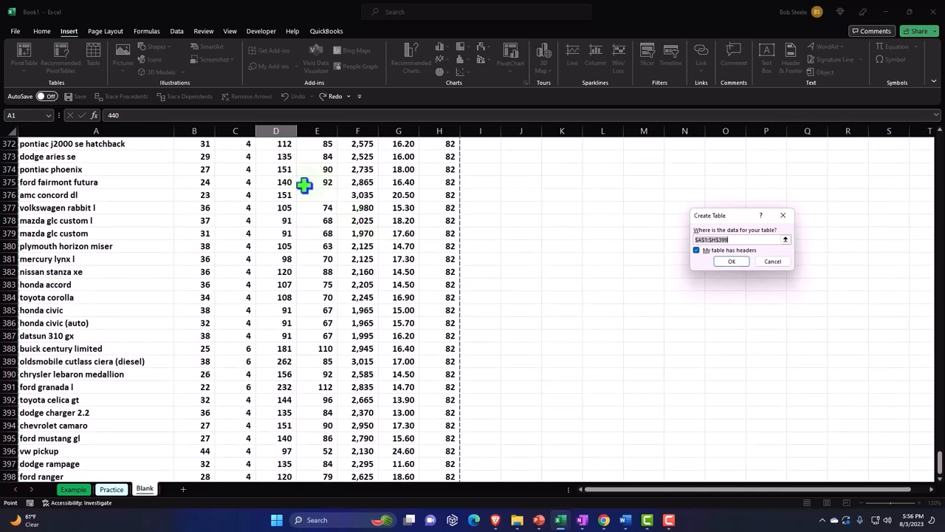
{"action": "mouse_move", "coordinate": [317, 204]}
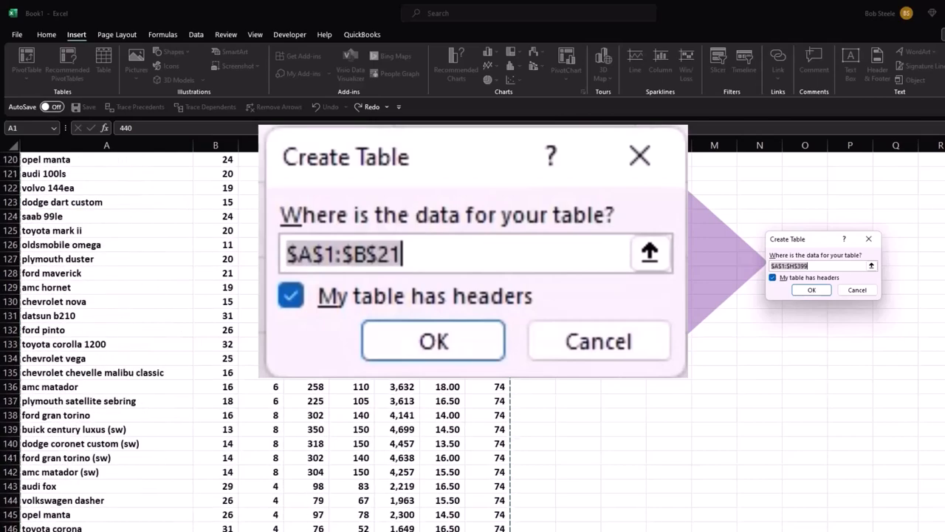
{"action": "left_click", "coordinate": [432, 339]}
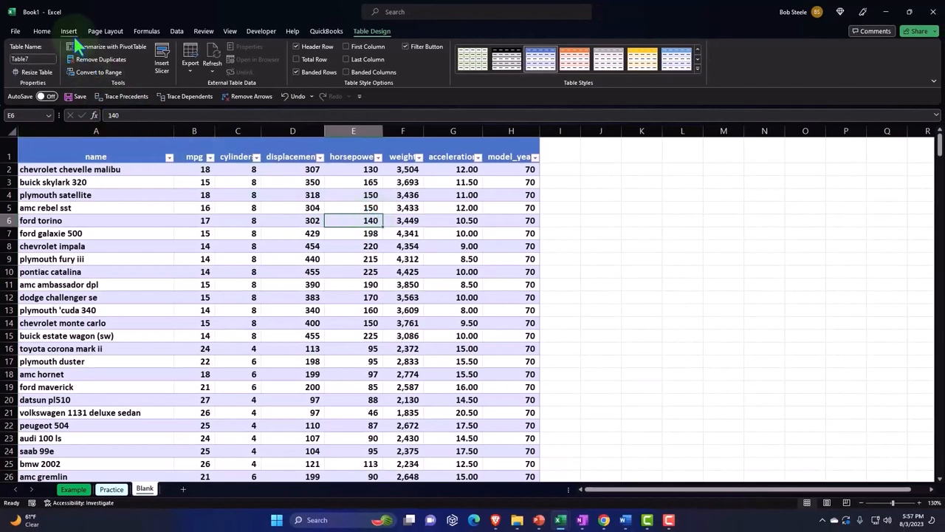
Look over the Insert chart types, mark empty space right of the table, and select the horsepower column
{"action": "left_click", "coordinate": [65, 31]}
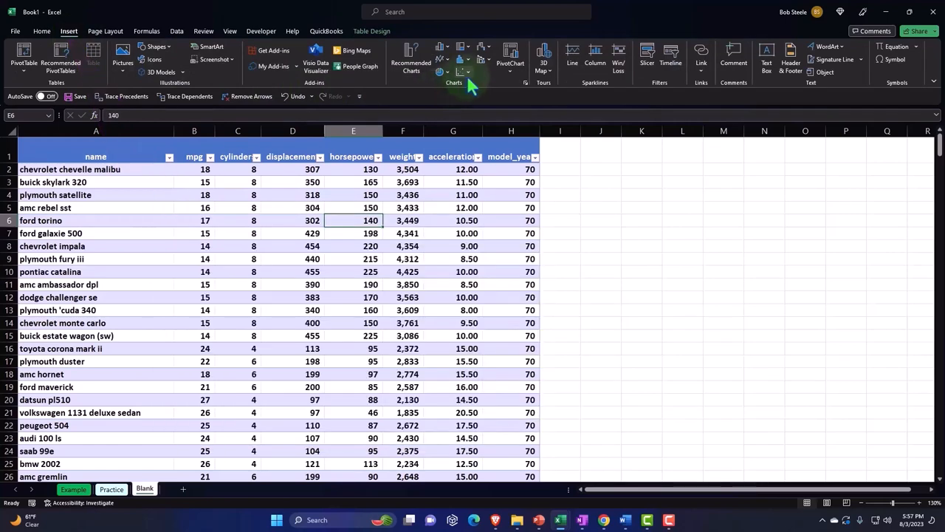
{"action": "left_click", "coordinate": [461, 71]}
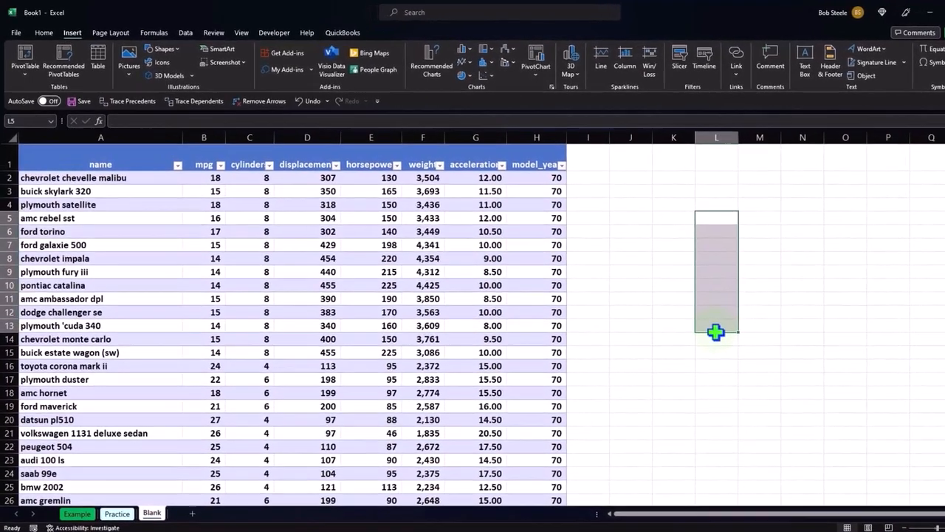
{"action": "left_click_drag", "start_coordinate": [716, 331], "coordinate": [916, 338]}
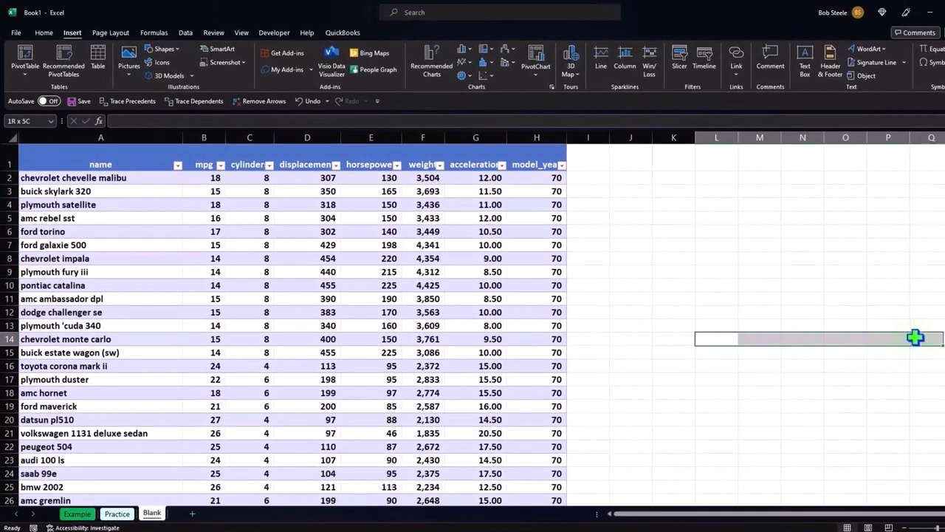
{"action": "left_click", "coordinate": [715, 338]}
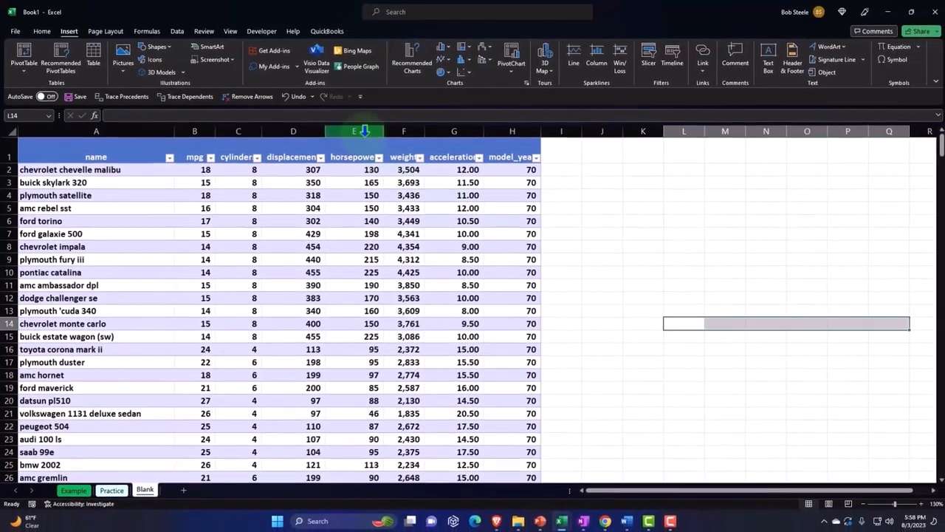
{"action": "left_click", "coordinate": [353, 130]}
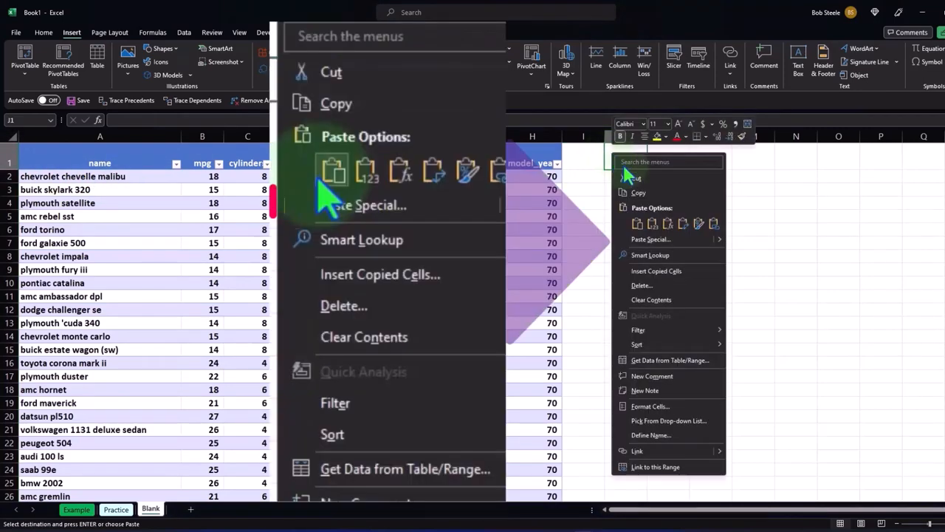
Paste horsepower into column J, then copy the mpg column toward K1
{"action": "left_click", "coordinate": [638, 223]}
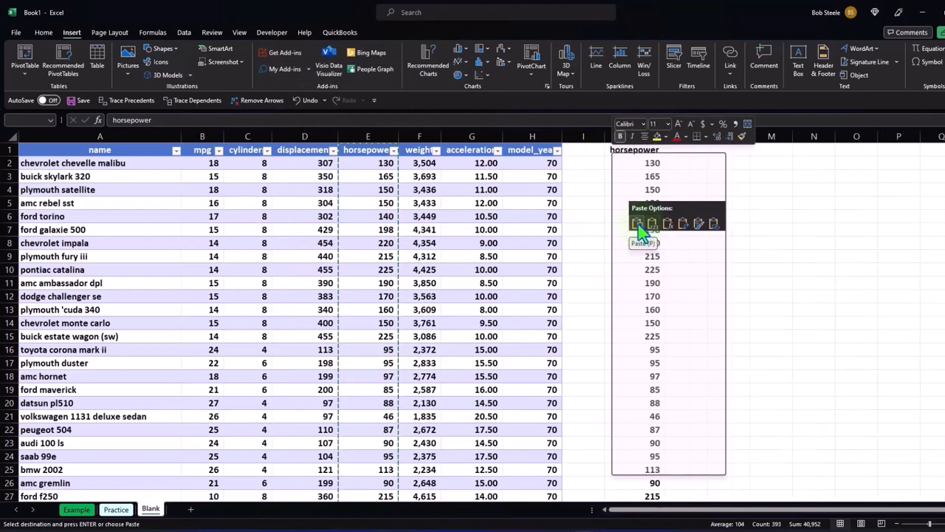
{"action": "left_click", "coordinate": [638, 223]}
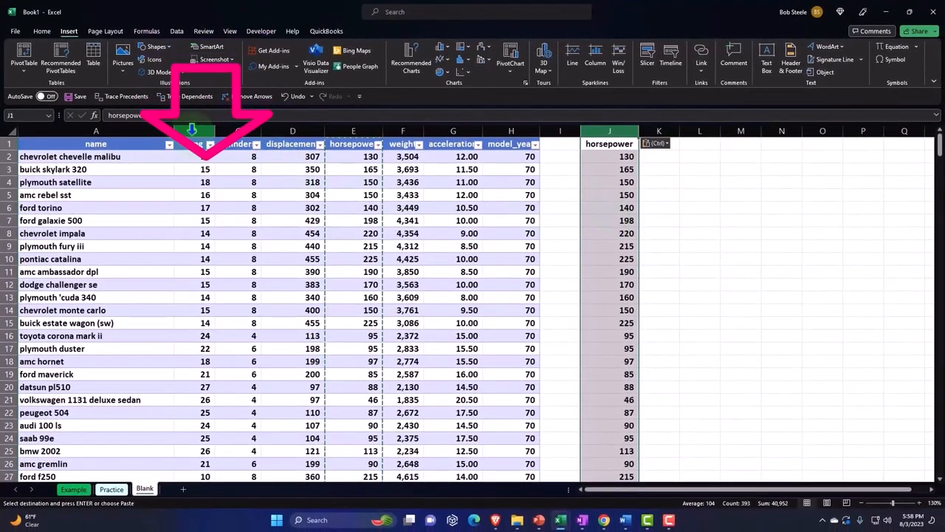
{"action": "left_click", "coordinate": [192, 143]}
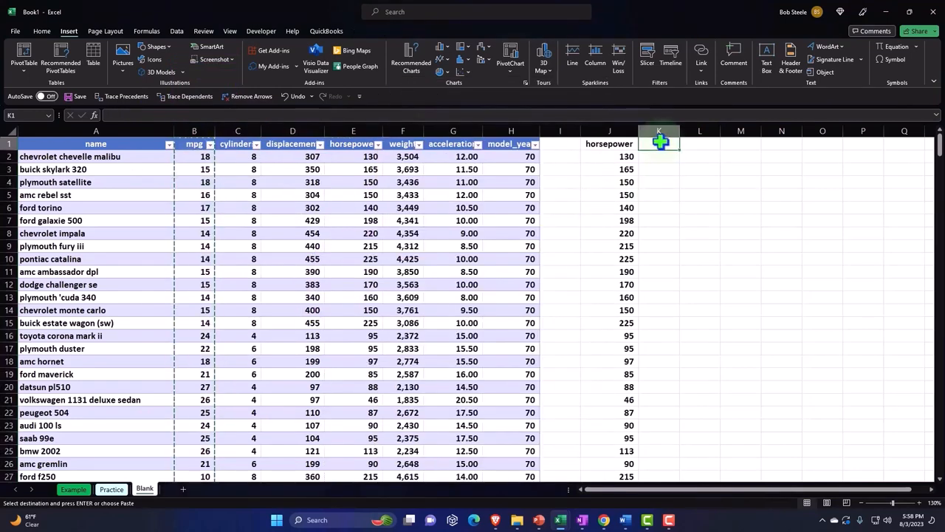
{"action": "right_click", "coordinate": [658, 142]}
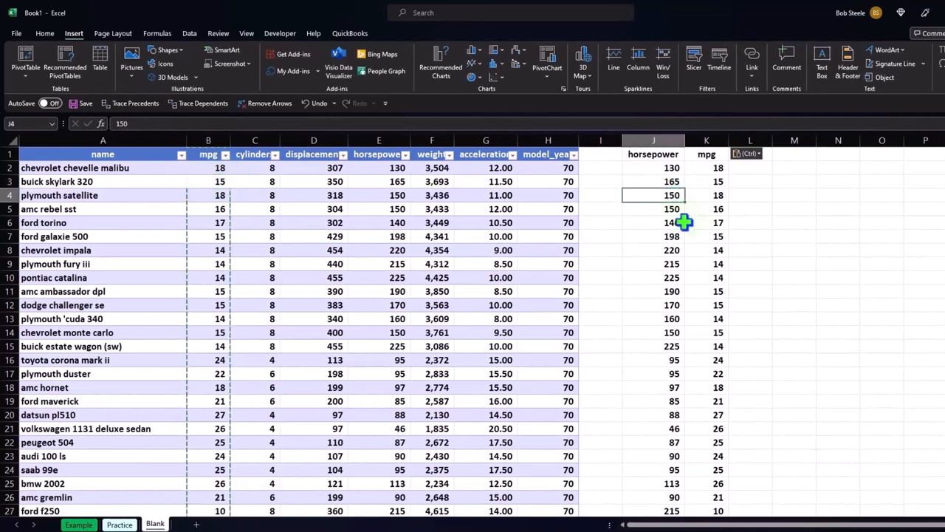
{"action": "mouse_move", "coordinate": [194, 98]}
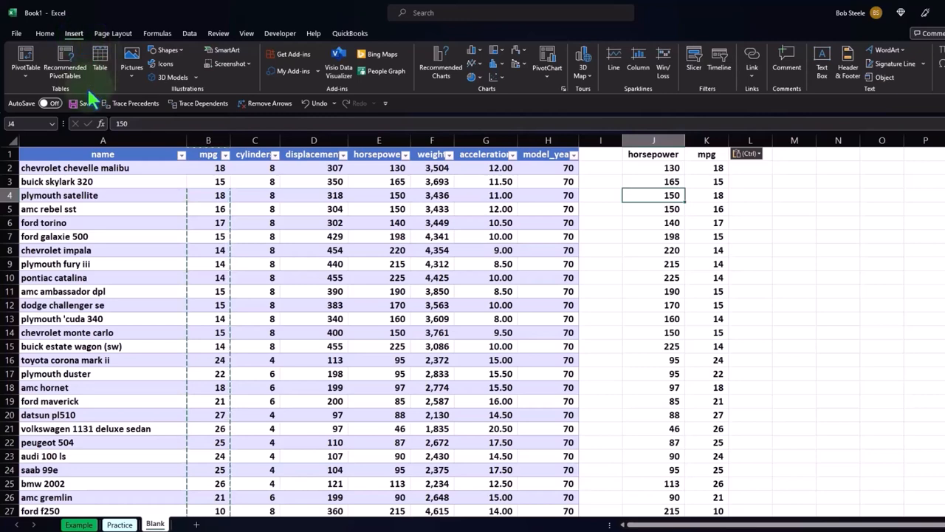
Create a table from columns J–K keeping 'My table has headers' checked
{"action": "left_click", "coordinate": [98, 57]}
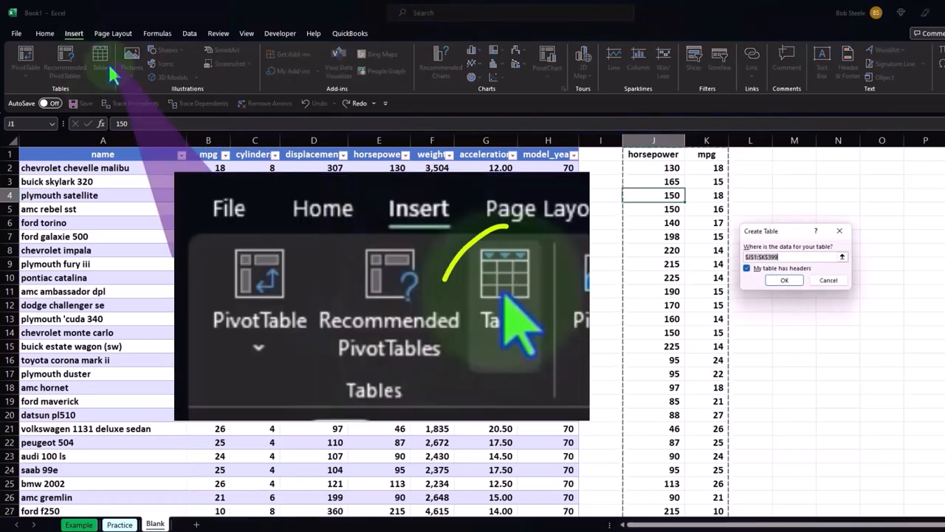
{"action": "scroll", "scroll_direction": "down", "scroll_amount": 3}
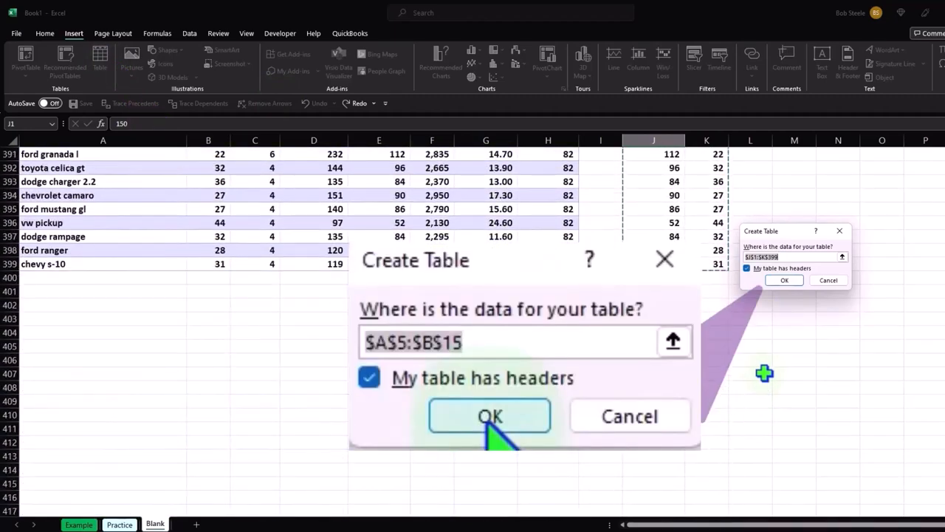
{"action": "left_click", "coordinate": [491, 417]}
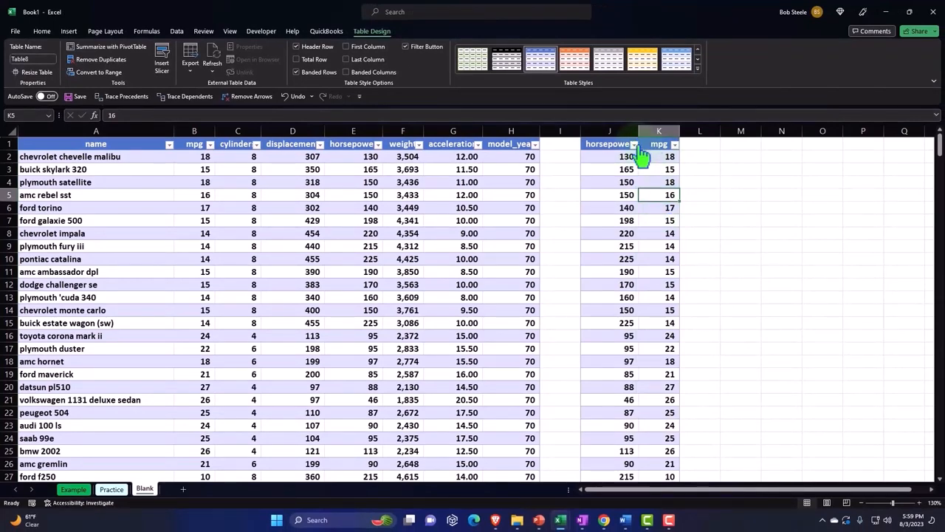
Sort the J–K table by mpg largest to smallest (47 down to 9) and select its horsepower column
{"action": "left_click", "coordinate": [632, 144]}
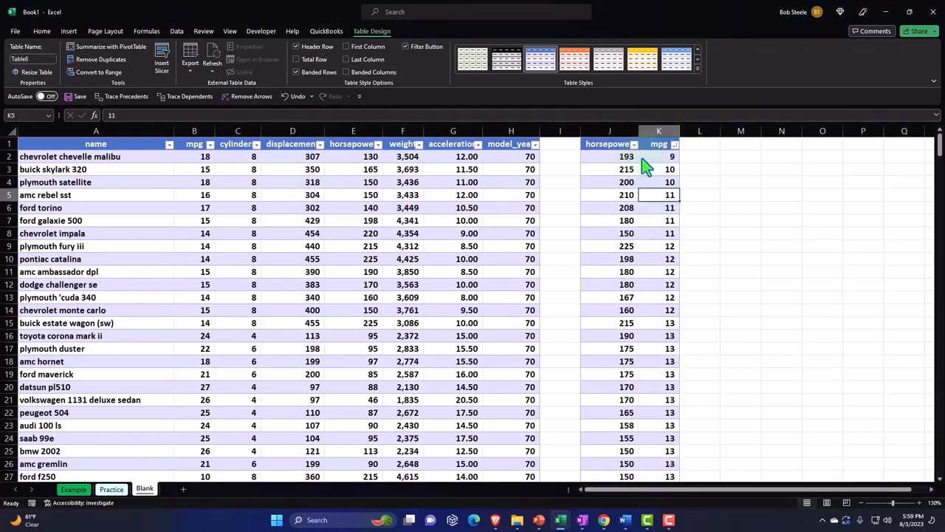
{"action": "left_click", "coordinate": [673, 145]}
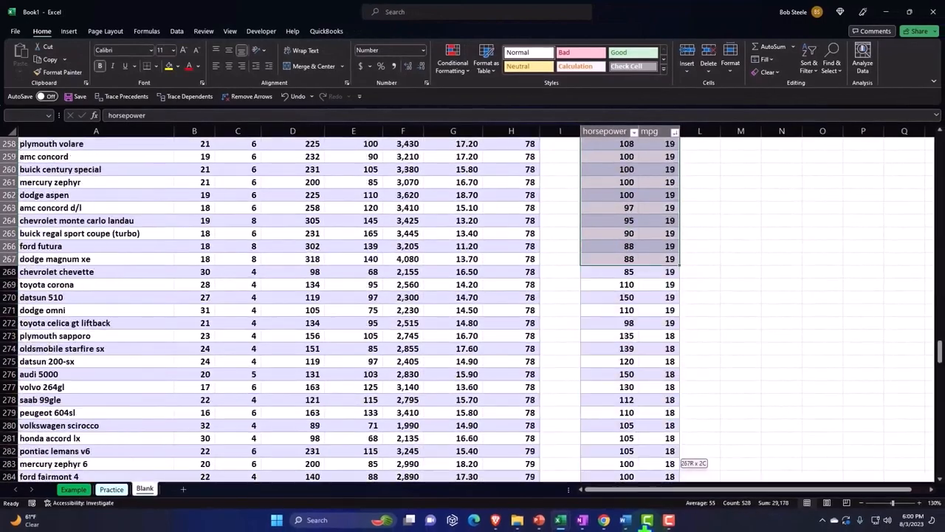
{"action": "scroll", "scroll_direction": "down", "scroll_amount": 3}
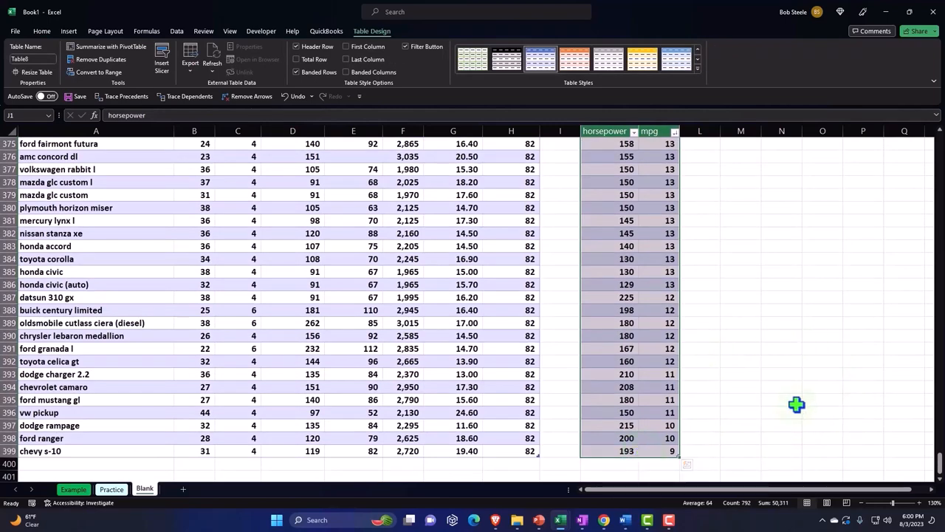
{"action": "mouse_move", "coordinate": [774, 381]}
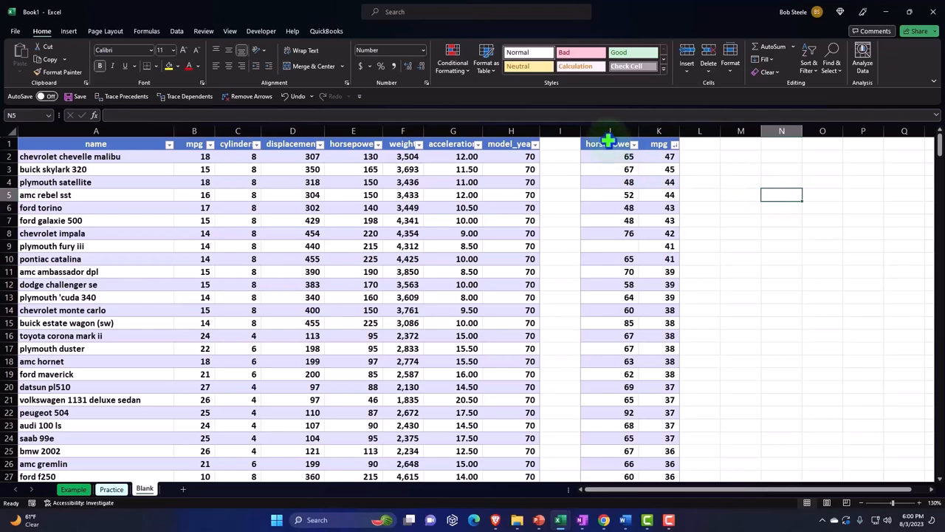
{"action": "left_click", "coordinate": [608, 130]}
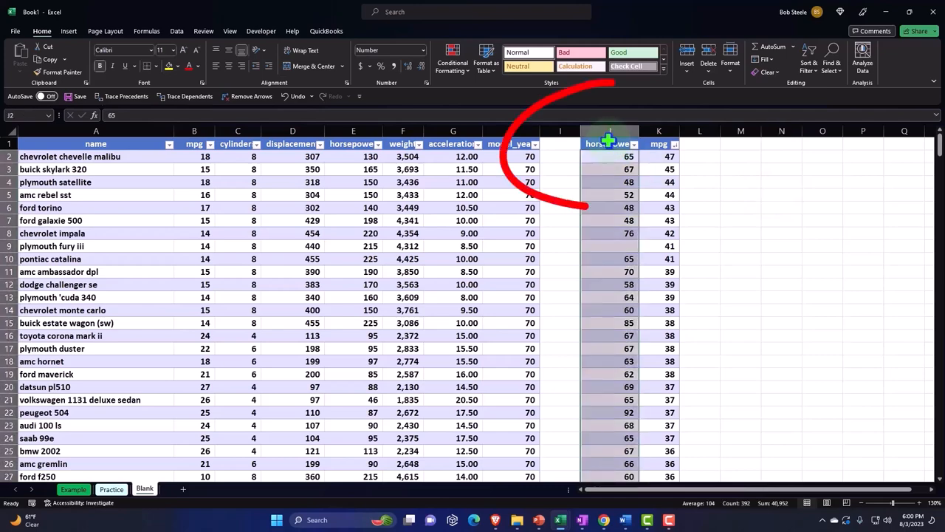